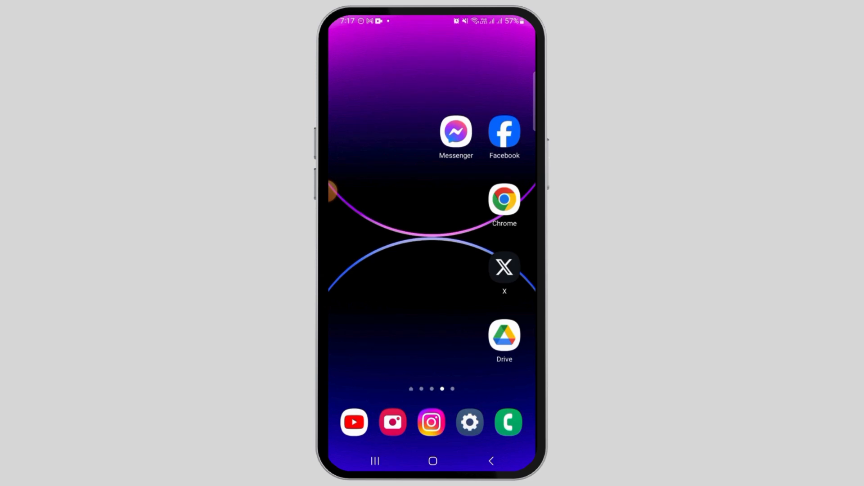
Step: Search Google for 'netflix' in Chrome and open the official Netflix site result
{"action": "left_click", "coordinate": [503, 198]}
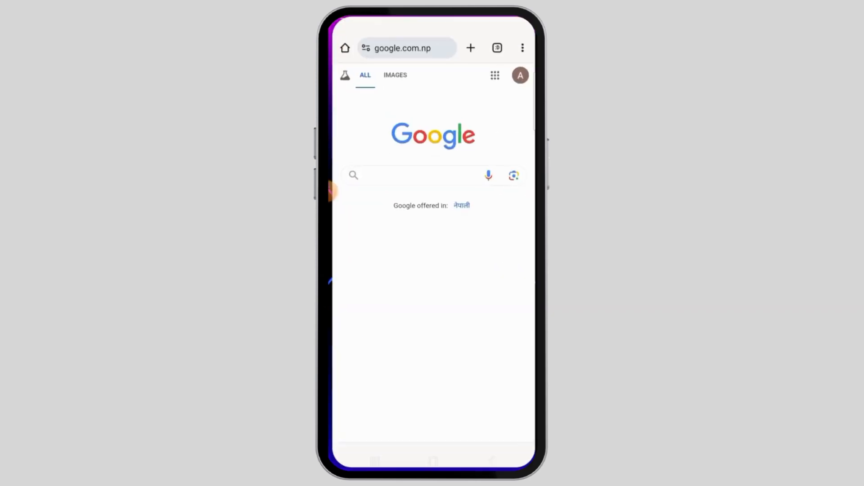
{"action": "left_click", "coordinate": [411, 175]}
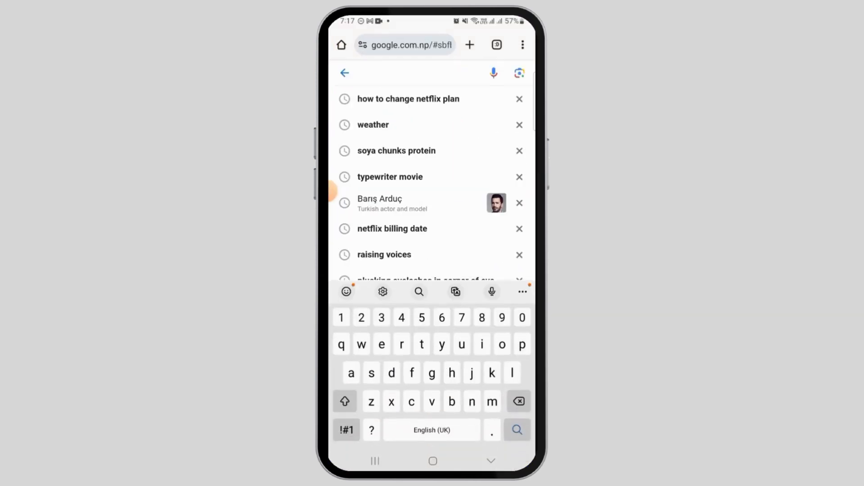
{"action": "left_click", "coordinate": [516, 430]}
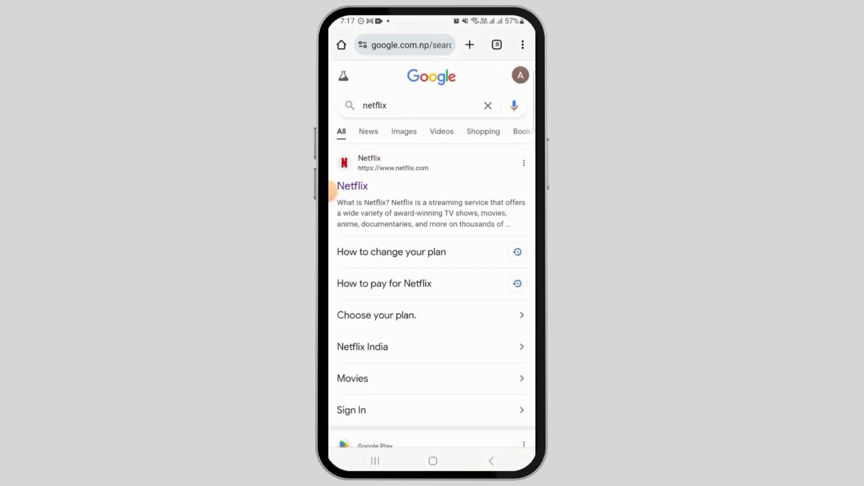
{"action": "left_click", "coordinate": [352, 186]}
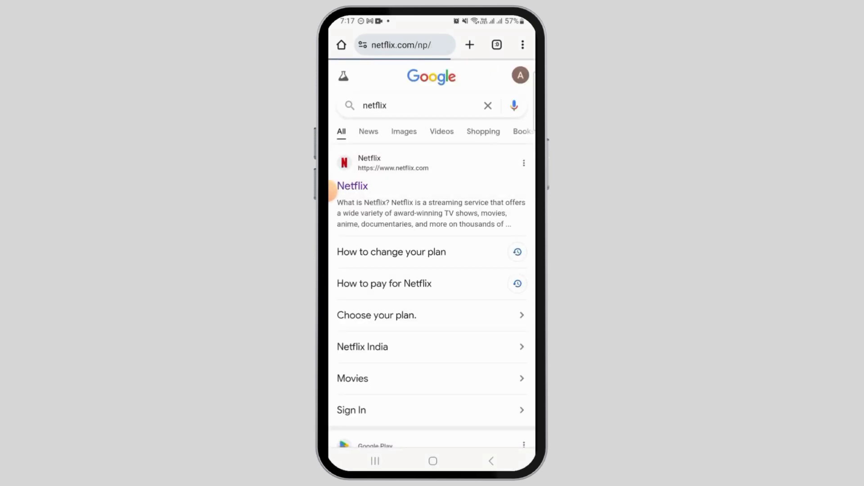
Step: Sign in to Netflix by entering the account email and password
{"action": "left_click", "coordinate": [353, 186]}
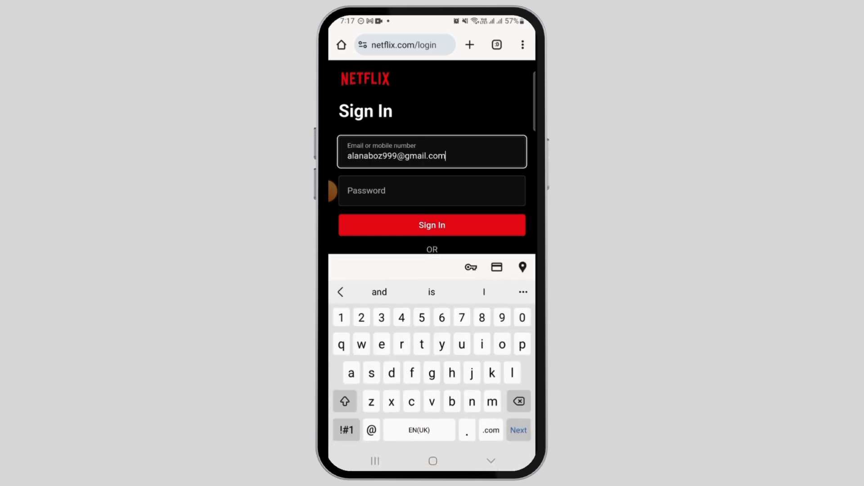
{"action": "left_click", "coordinate": [431, 189]}
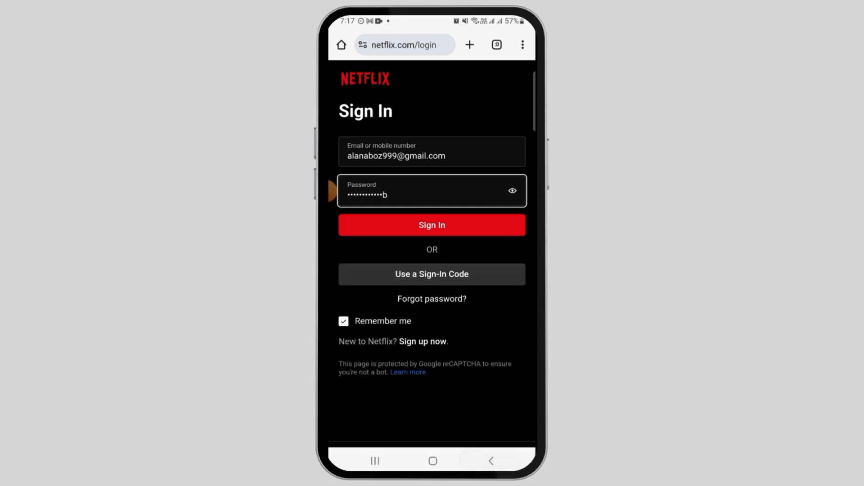
{"action": "type", "text": "b"}
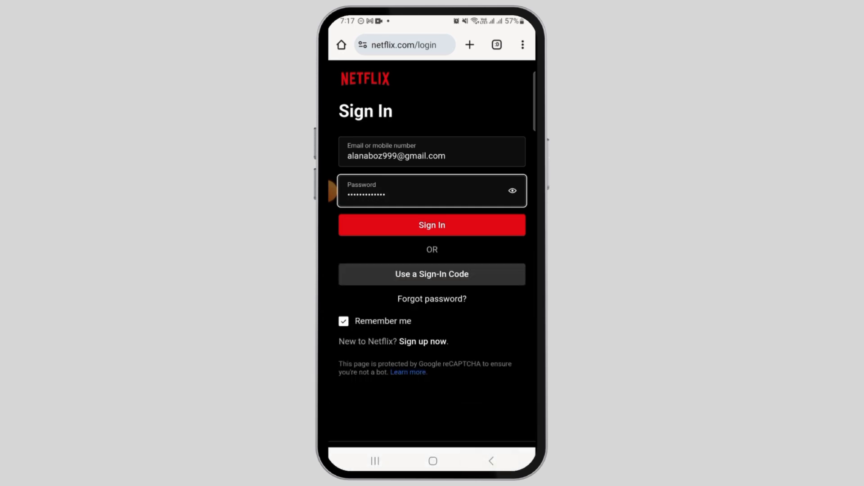
{"action": "left_click", "coordinate": [432, 225]}
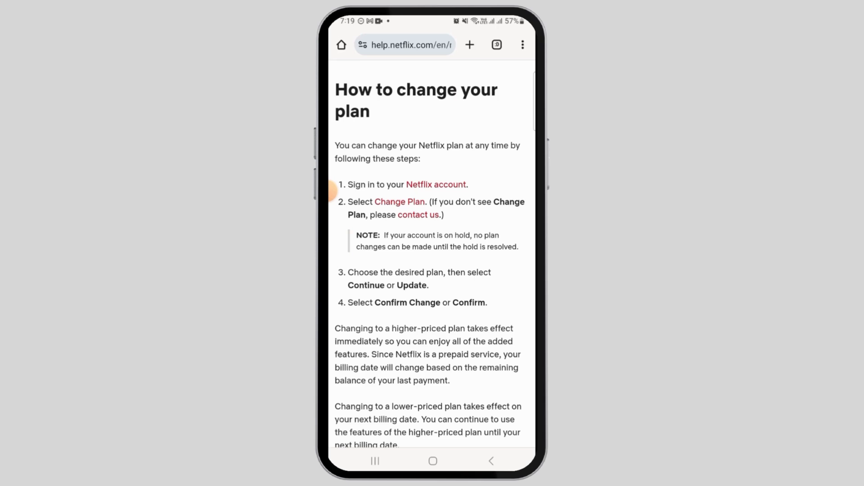
Step: Scroll through the 'How to change your plan' article's steps, then back up
{"action": "scroll", "scroll_direction": "down", "scroll_amount": 3}
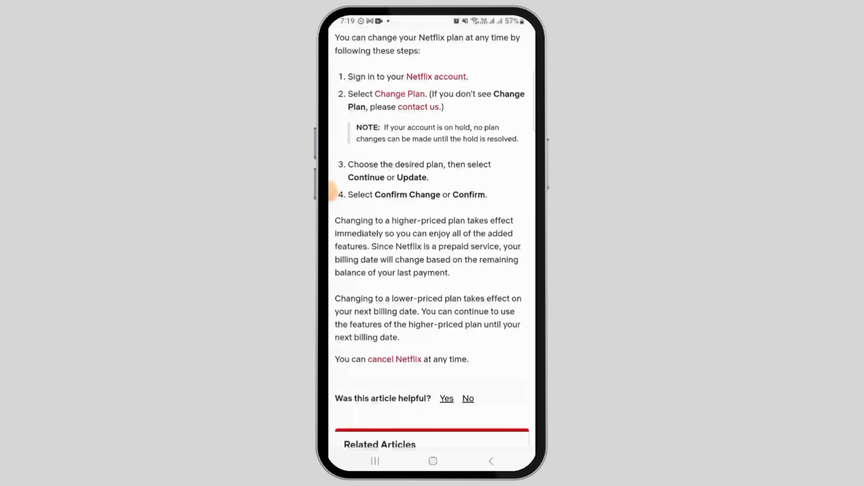
{"action": "scroll", "scroll_direction": "up", "scroll_amount": 3}
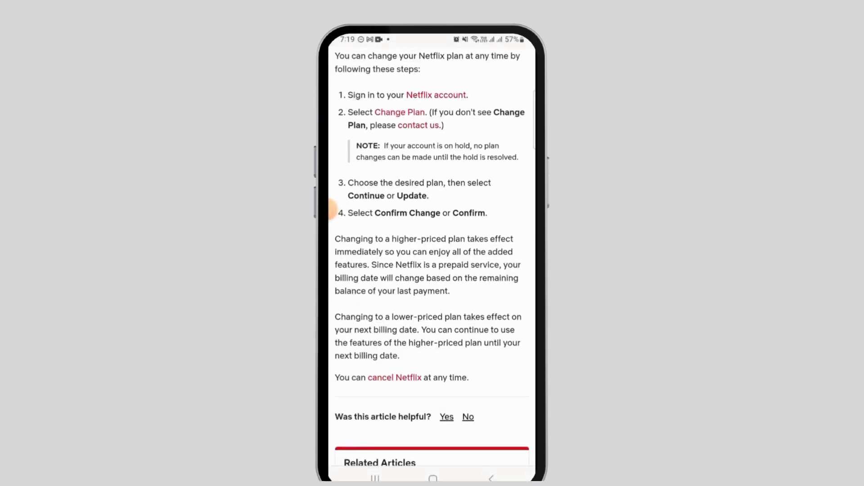